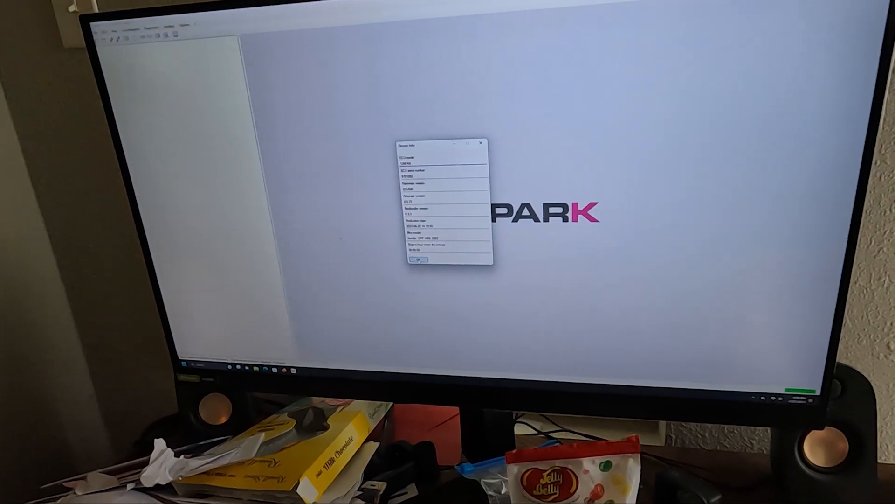
Read the ECU firmware version and serial number in Device Info, then close it
click(420, 260)
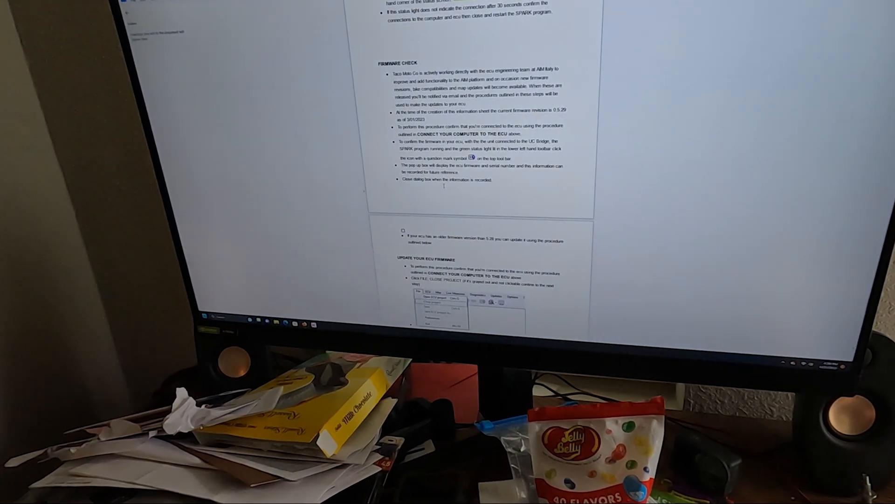
Scroll the procedure past Firmware Check to the Update Your ECU Firmware steps
scroll(down, 3)
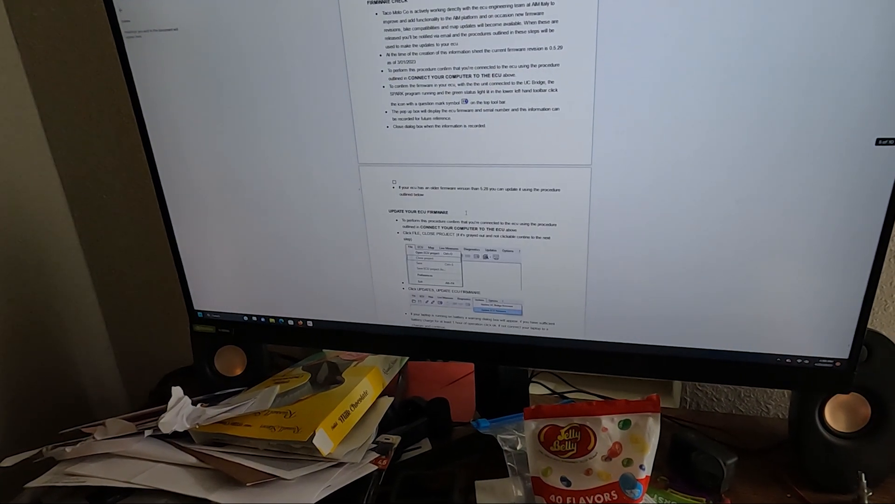
scroll(down, 3)
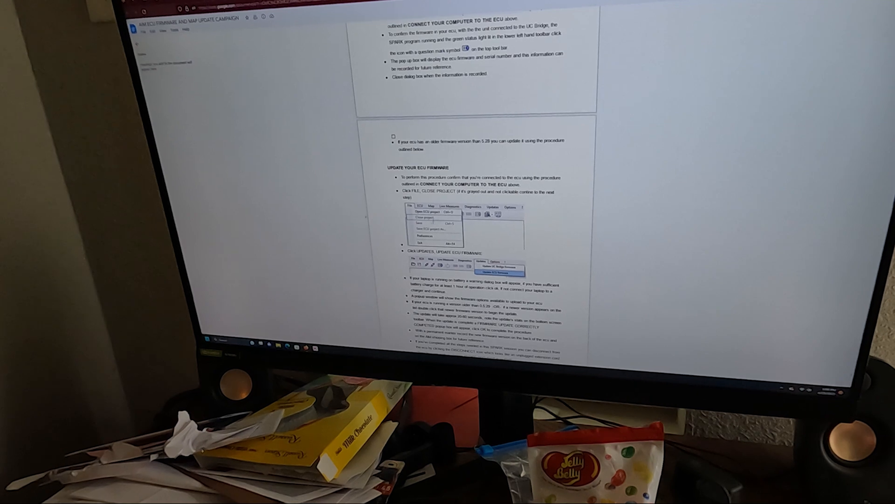
scroll(down, 3)
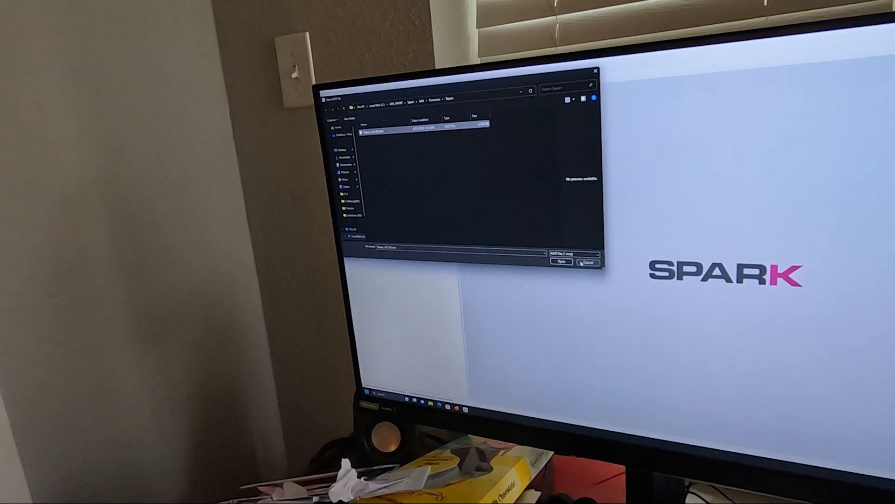
Open the chosen firmware file from the Firmware folder for the ECU update
click(561, 262)
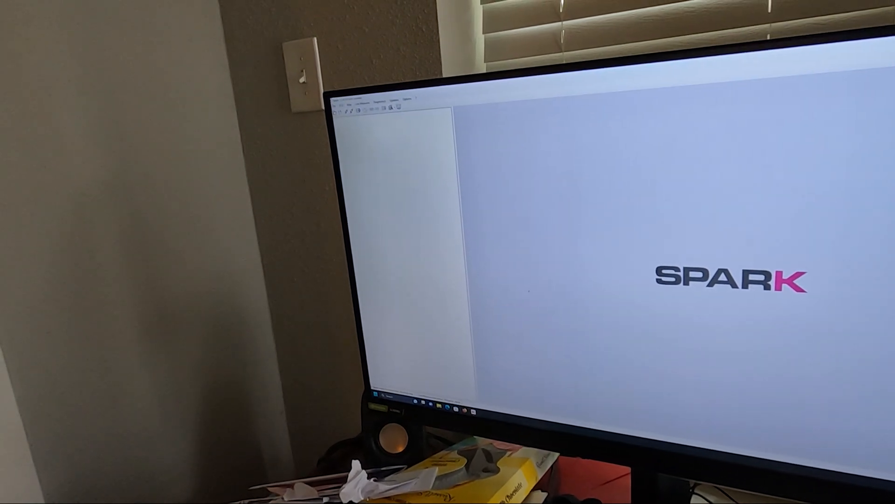